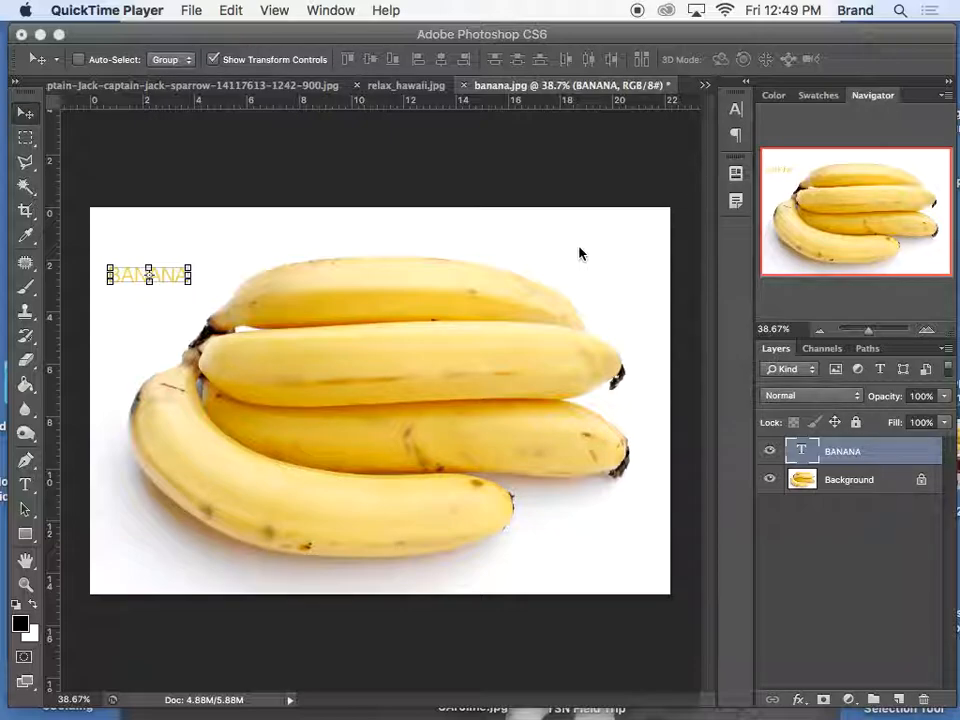
pyautogui.moveTo(718, 312)
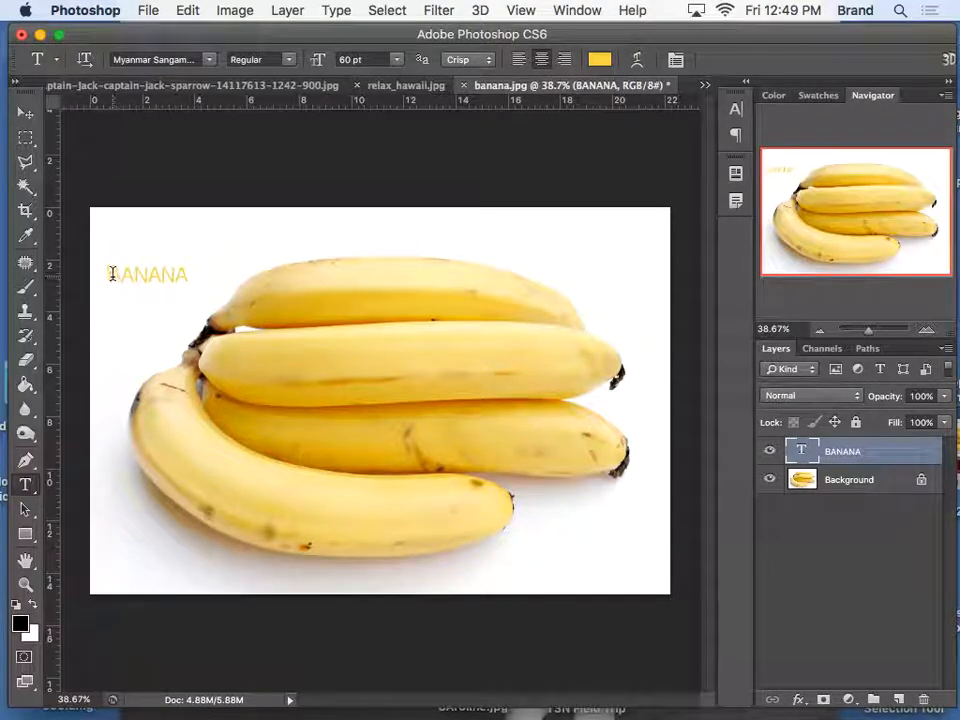
# Step: Enlarge the BANANA text by choosing a bigger type size from the options bar
pyautogui.click(396, 60)
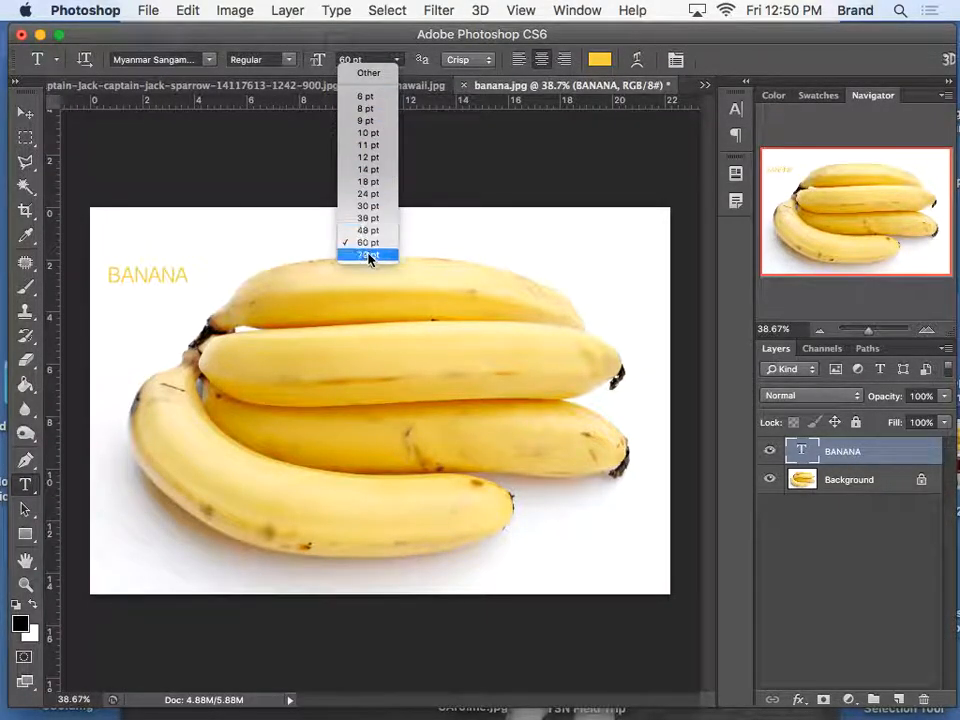
pyautogui.click(368, 254)
pyautogui.write('100')
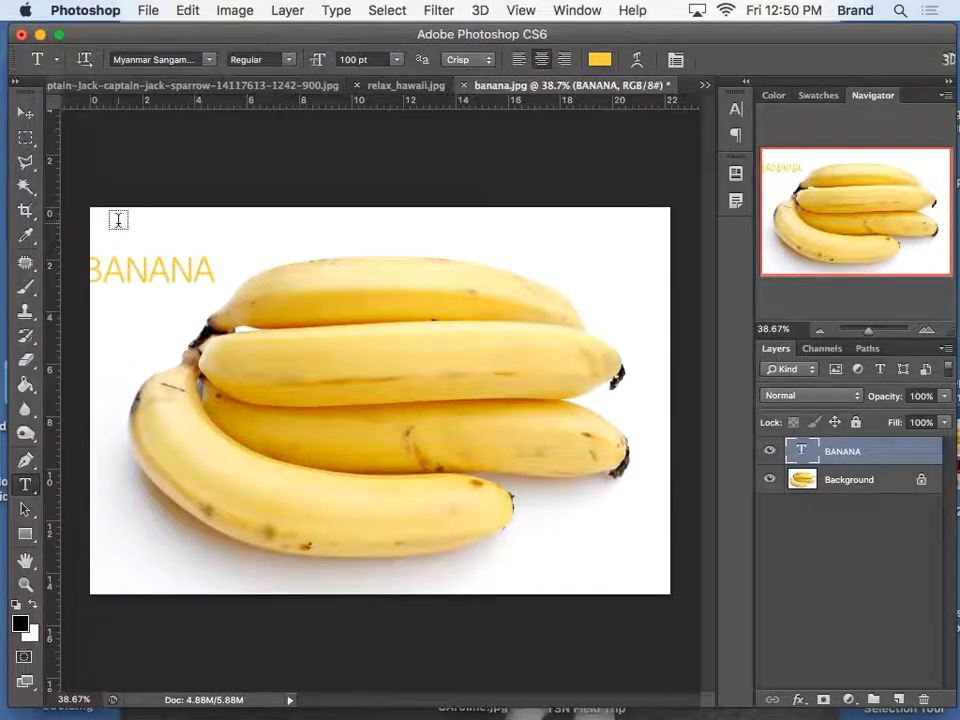
# Step: Stretch the BANANA layer wider across the top left with the Move tool
pyautogui.click(24, 112)
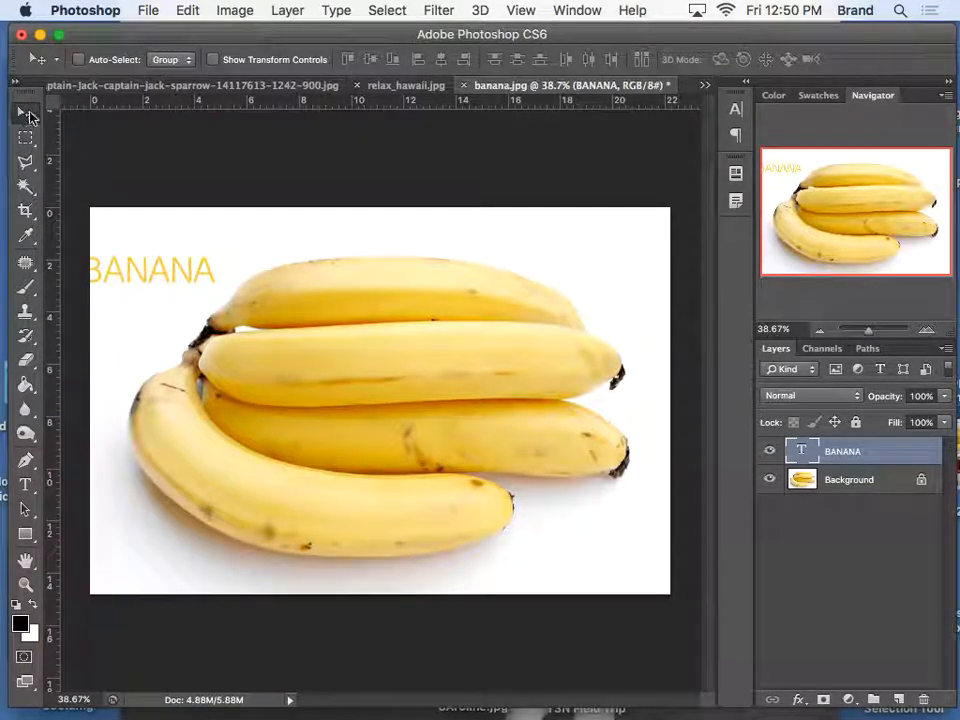
pyautogui.click(150, 270)
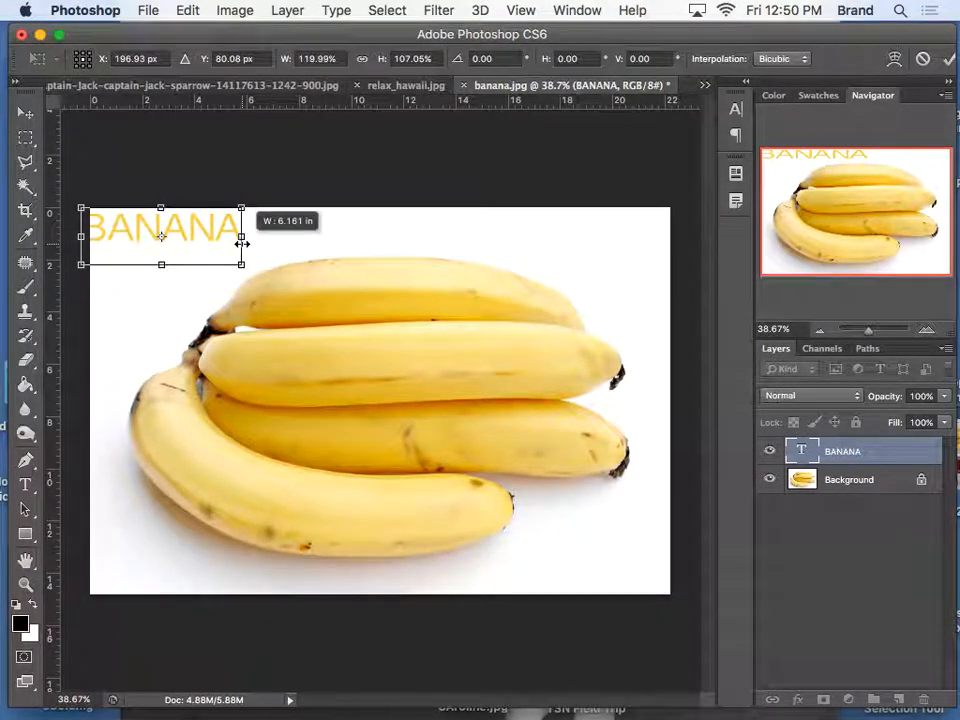
pyautogui.moveTo(160, 236); pyautogui.dragTo(184, 258)
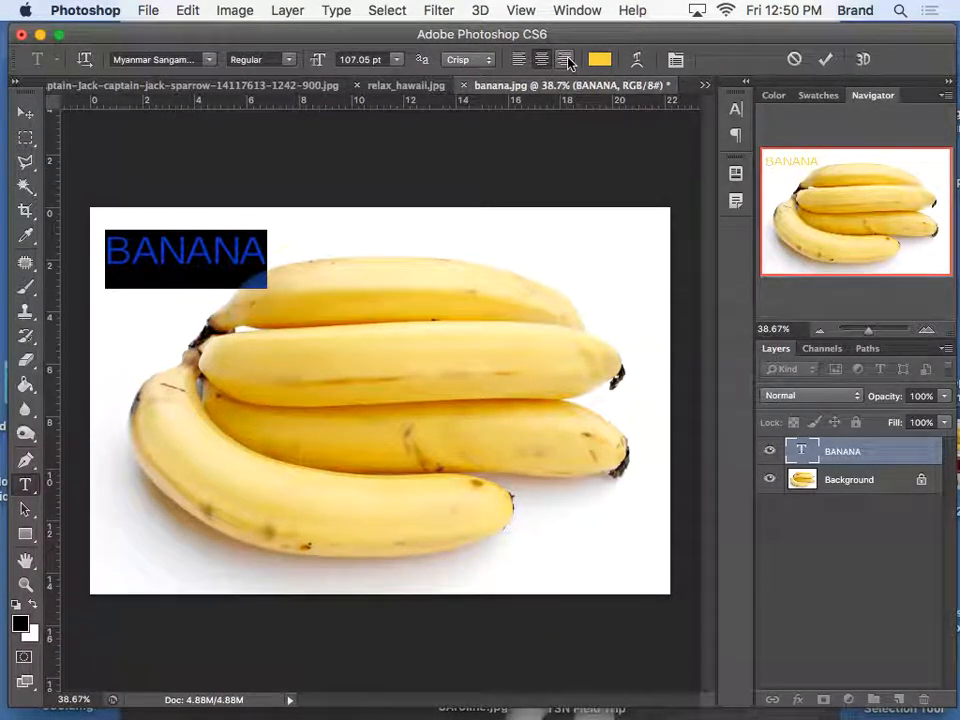
pyautogui.moveTo(564, 60)
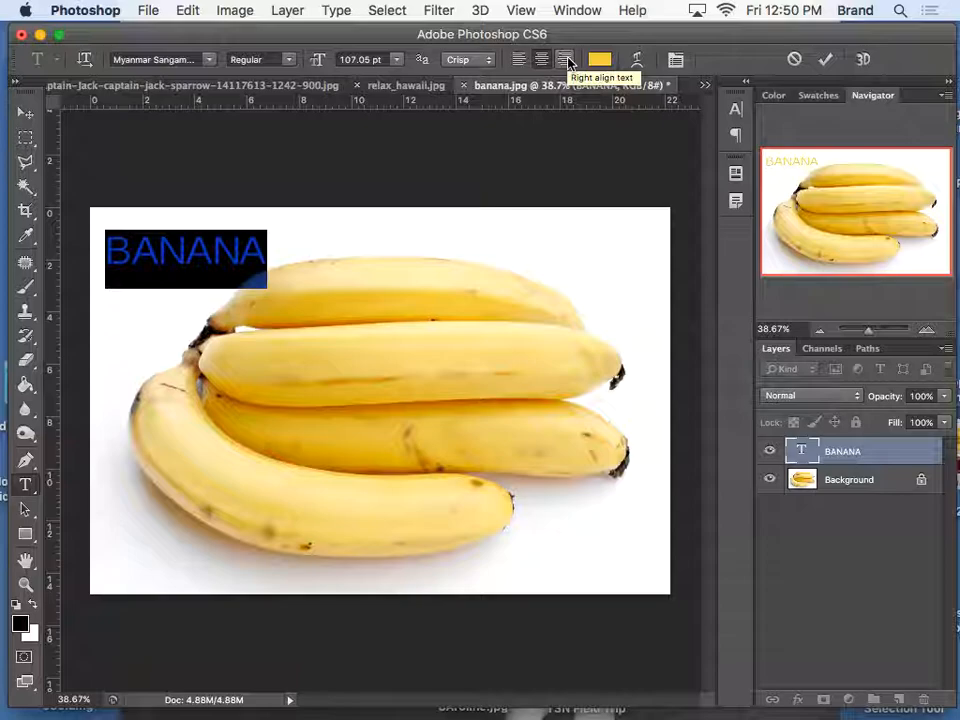
pyautogui.click(564, 60)
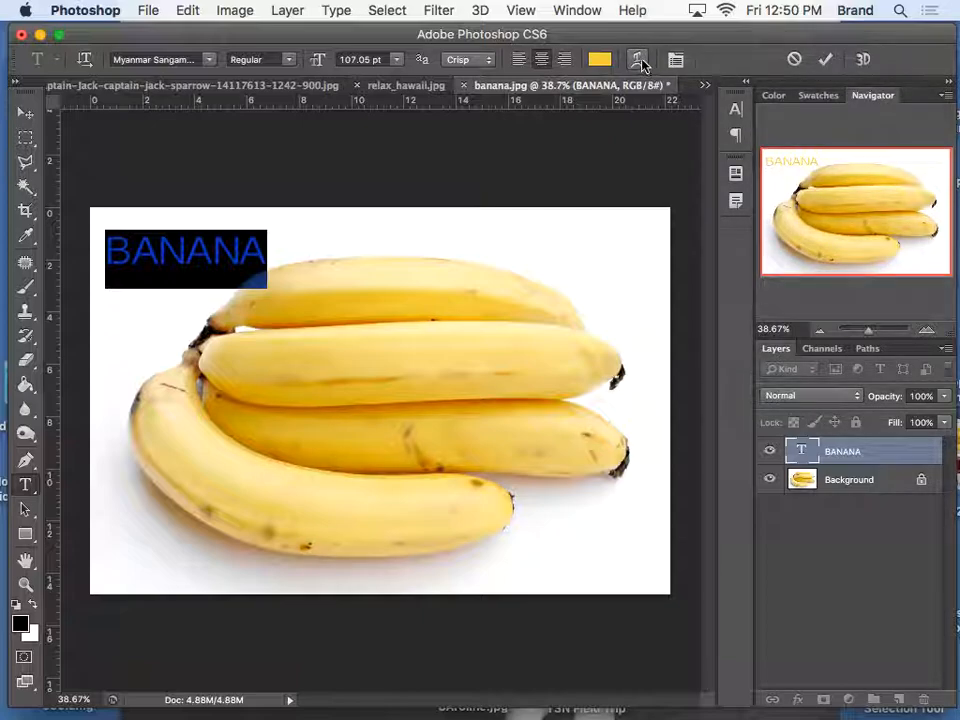
# Step: Try an Arc warp on BANANA, swinging the bend down and back to a slight upward curve
pyautogui.click(636, 60)
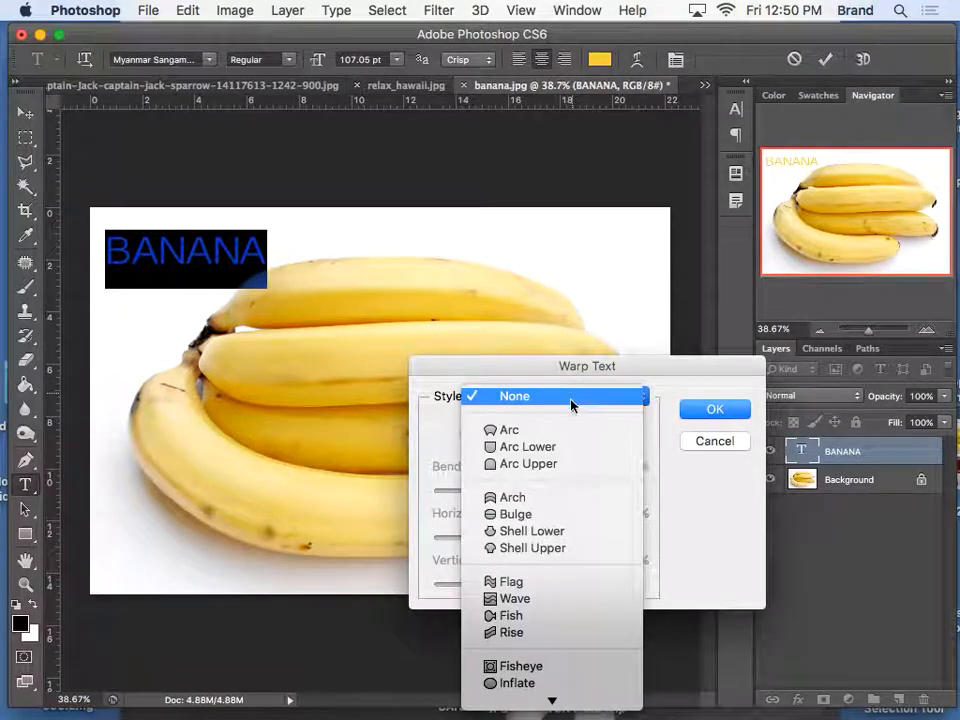
pyautogui.click(508, 428)
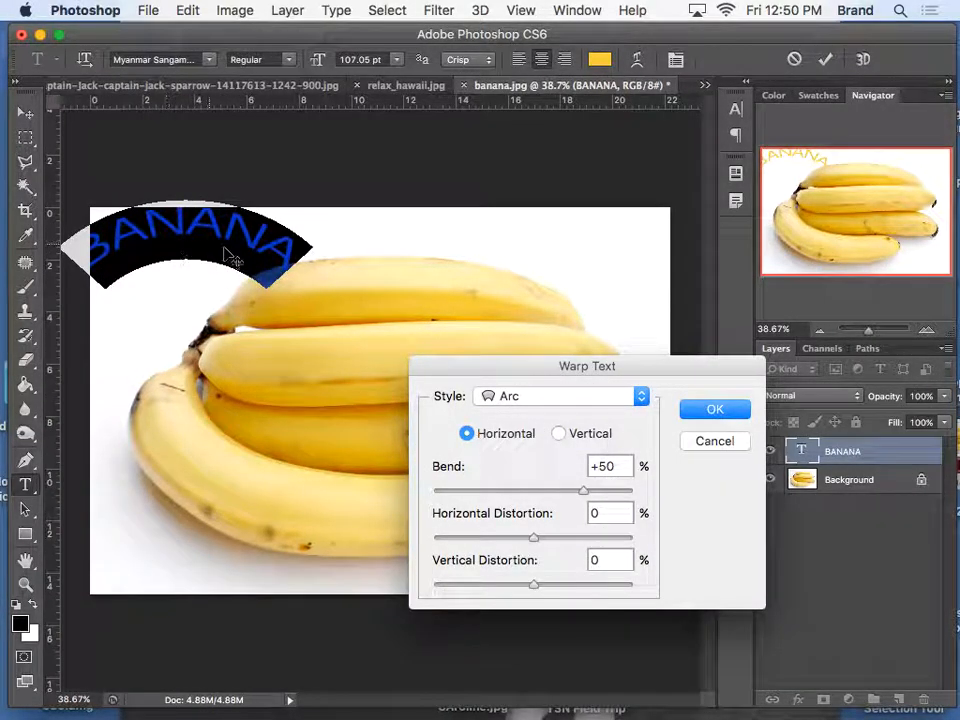
pyautogui.moveTo(584, 490); pyautogui.dragTo(560, 490)
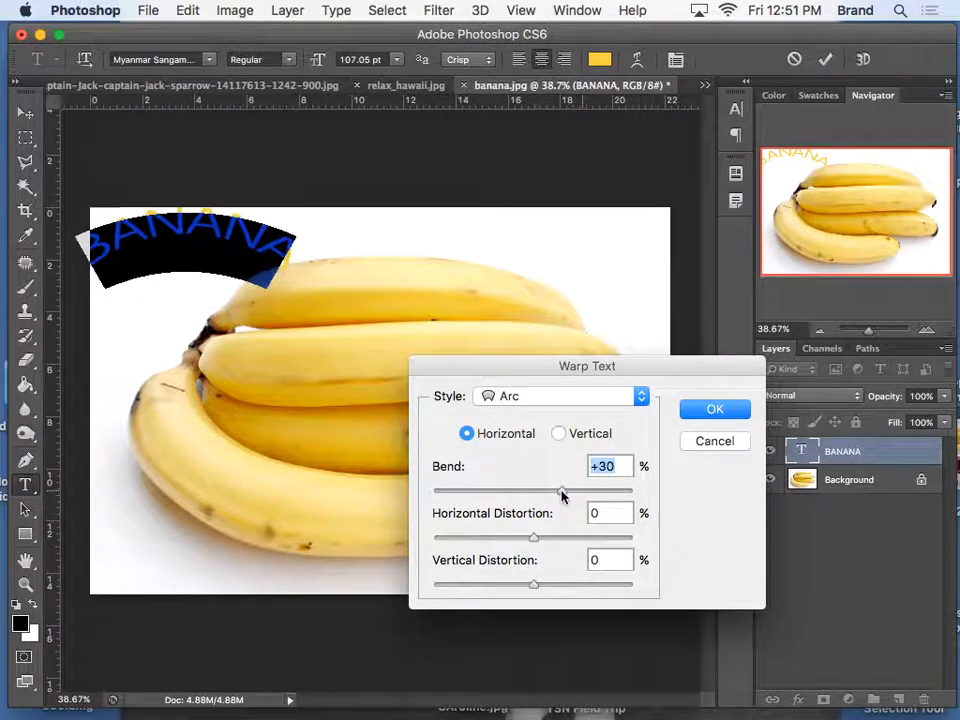
pyautogui.moveTo(564, 492); pyautogui.dragTo(496, 492)
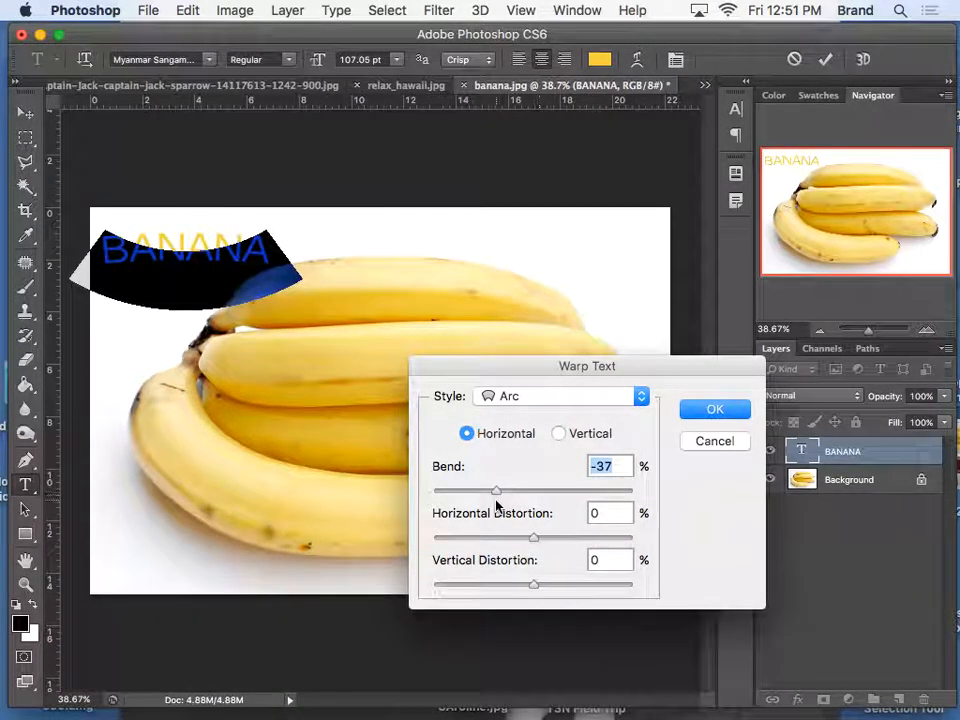
pyautogui.moveTo(496, 490); pyautogui.dragTo(556, 490)
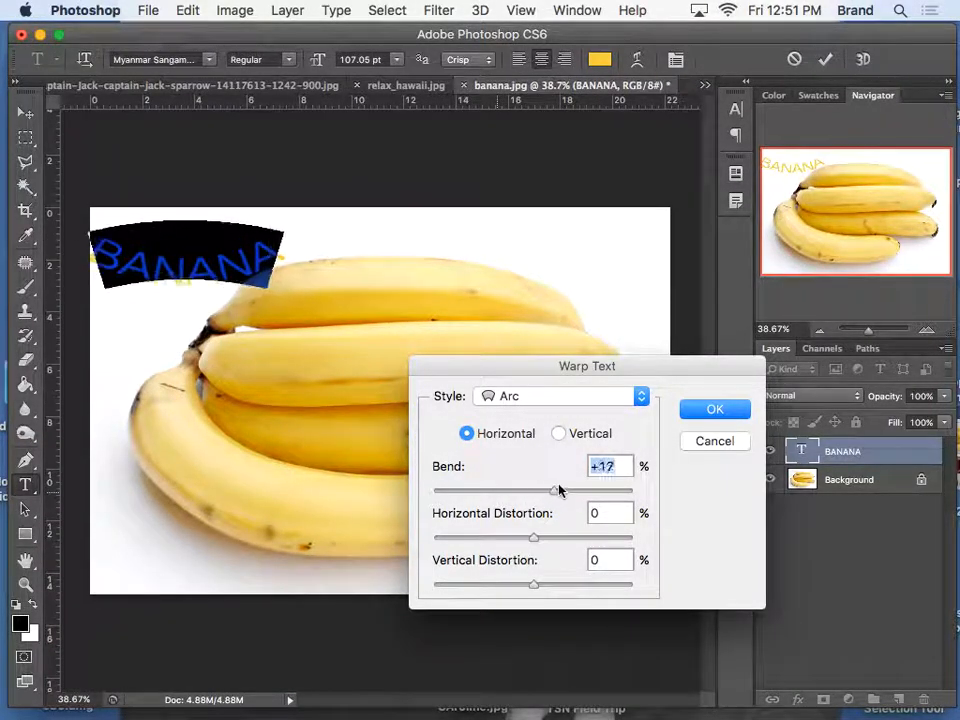
# Step: Try a stronger Bulge warp, then settle on the Wave style and confirm it
pyautogui.click(560, 396)
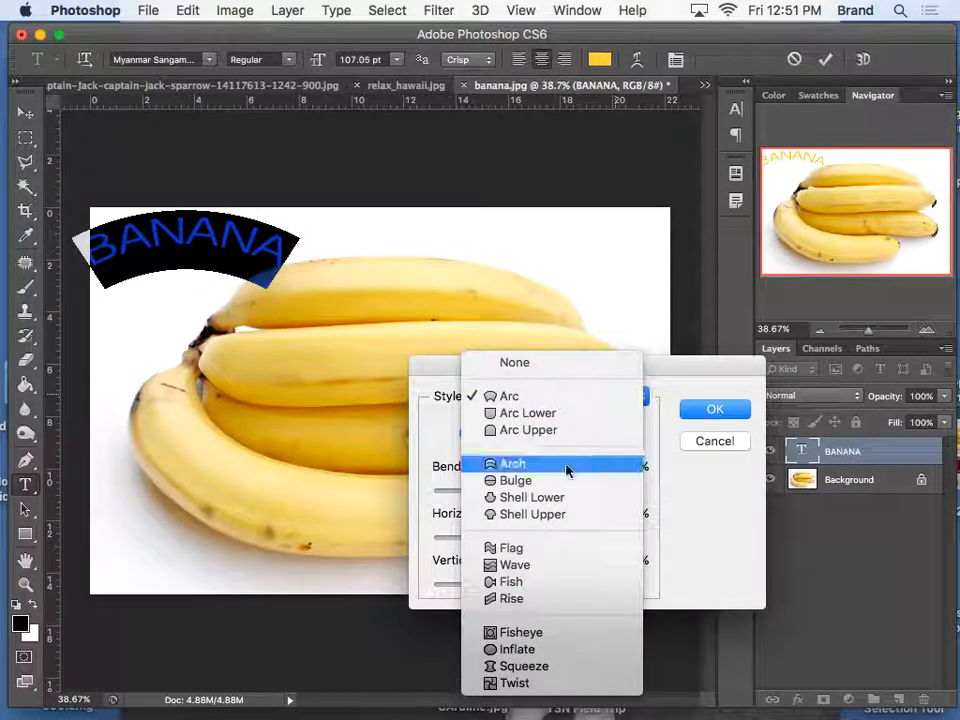
pyautogui.click(516, 480)
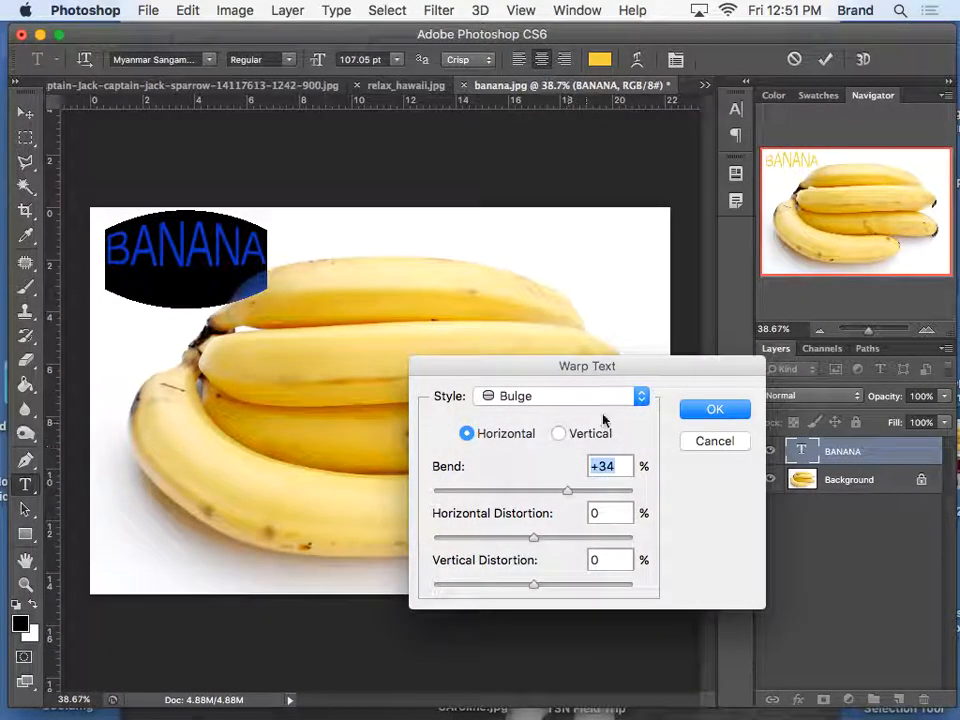
pyautogui.moveTo(568, 490); pyautogui.dragTo(598, 490)
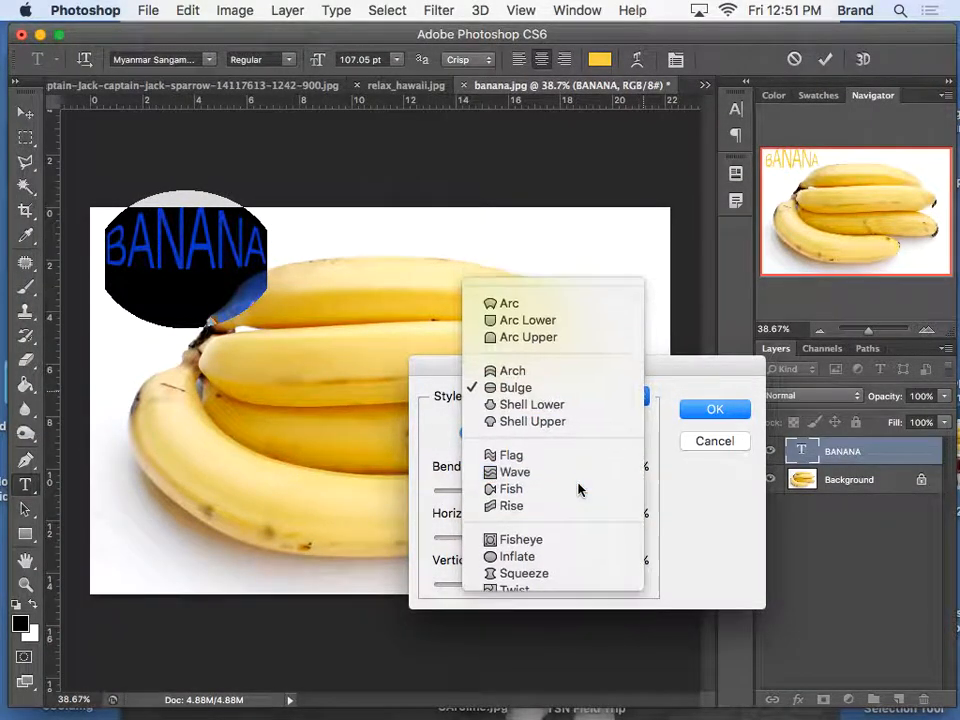
pyautogui.click(516, 472)
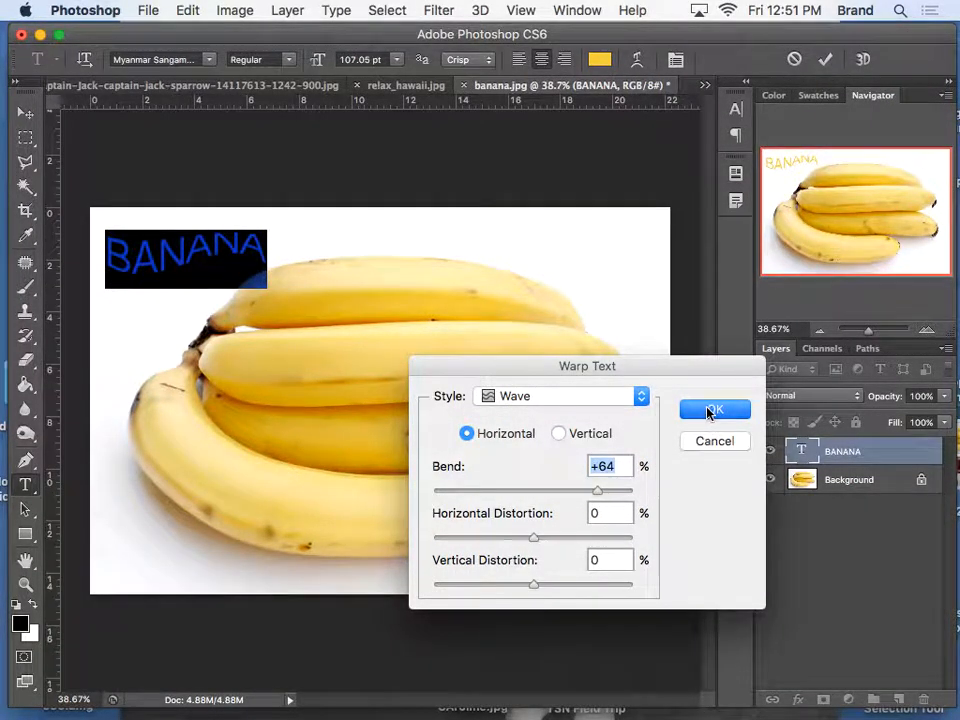
pyautogui.click(714, 410)
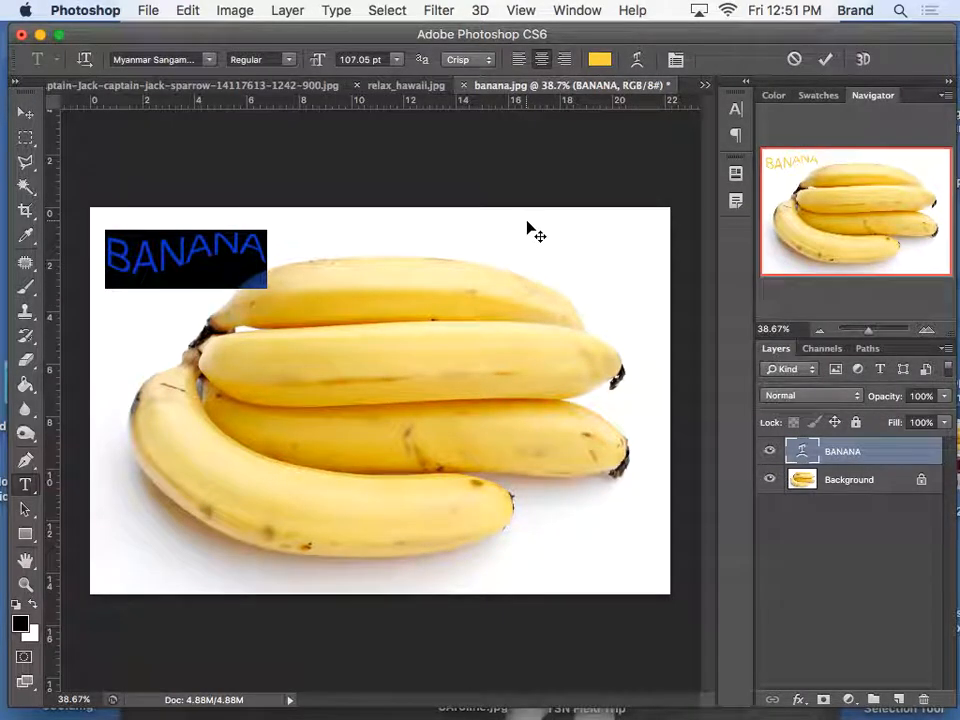